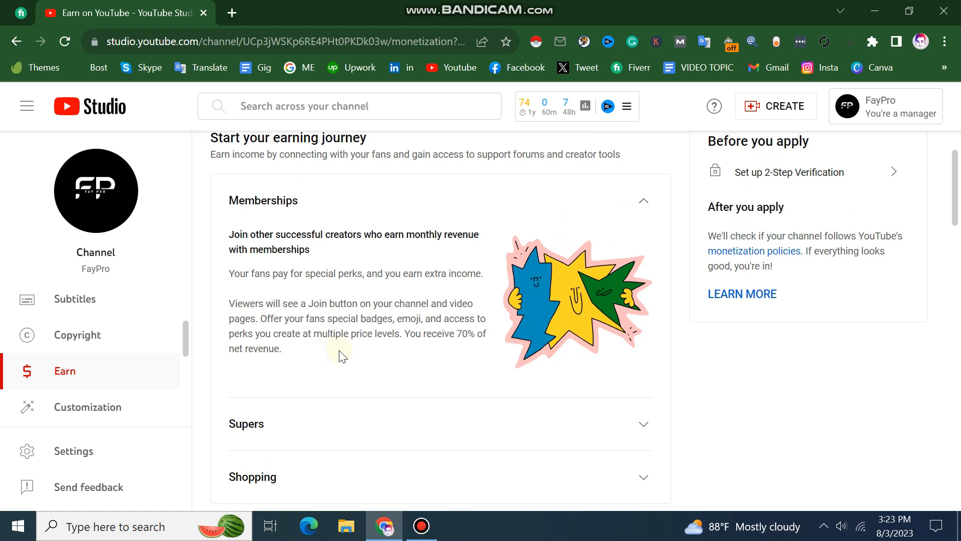
- Scroll past Memberships, Supers and Shopping to the eligibility bars and greyed APPLY NOW button
{"action": "scroll", "scroll_direction": "down", "scroll_amount": 3}
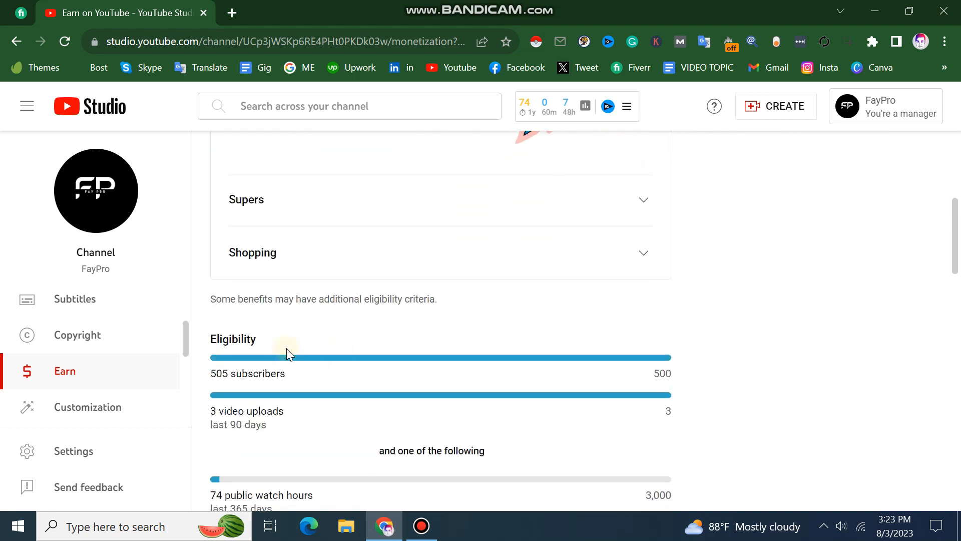
{"action": "scroll", "scroll_direction": "down", "scroll_amount": 3}
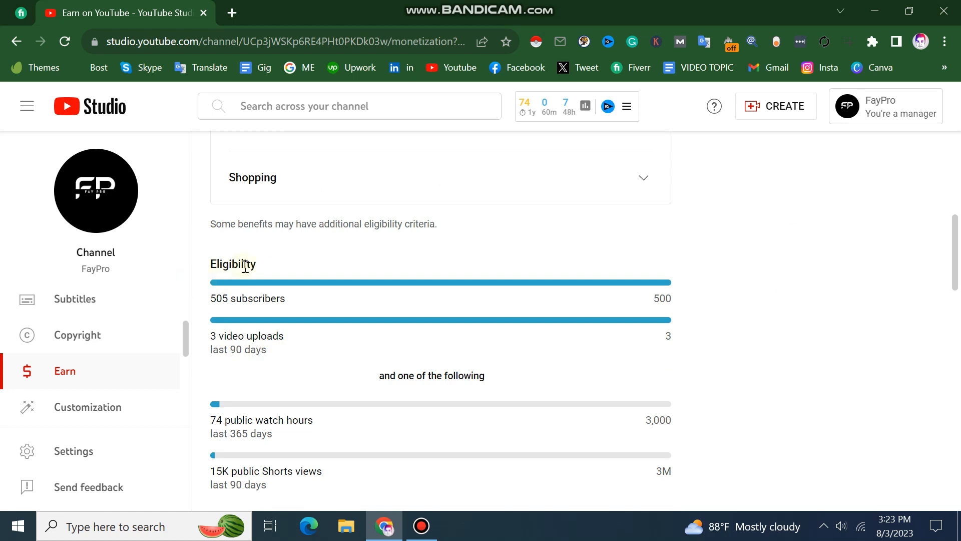
{"action": "mouse_move", "coordinate": [232, 241]}
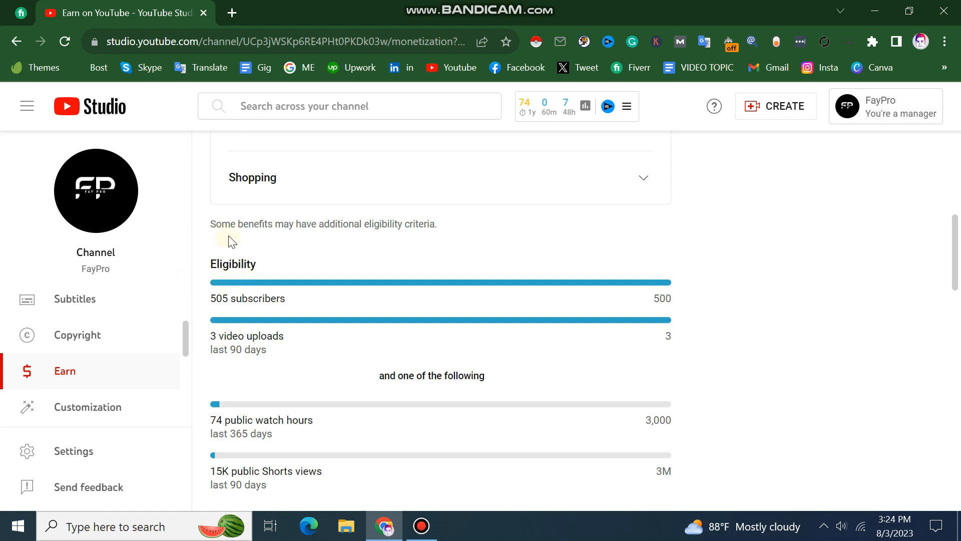
{"action": "scroll", "scroll_direction": "down", "scroll_amount": 3}
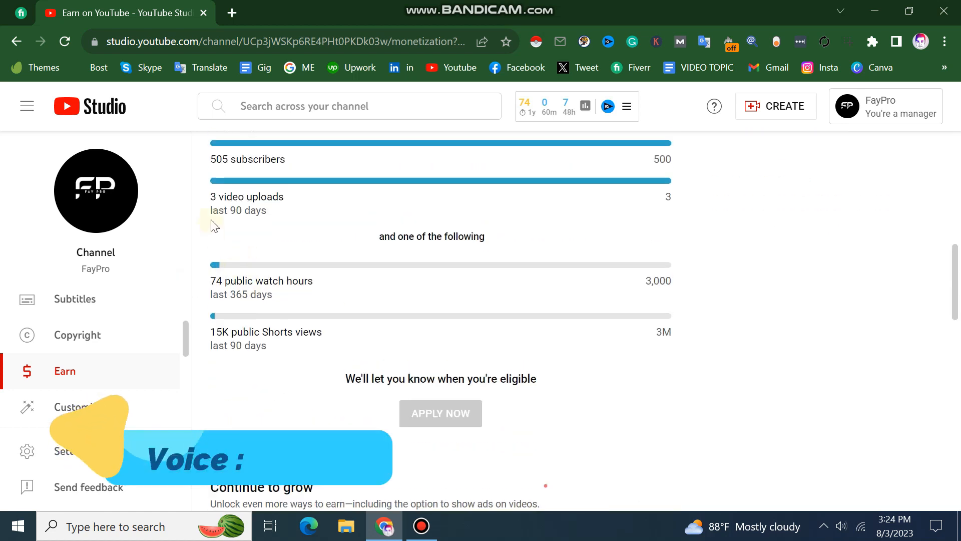
{"action": "scroll", "scroll_direction": "up", "scroll_amount": 3}
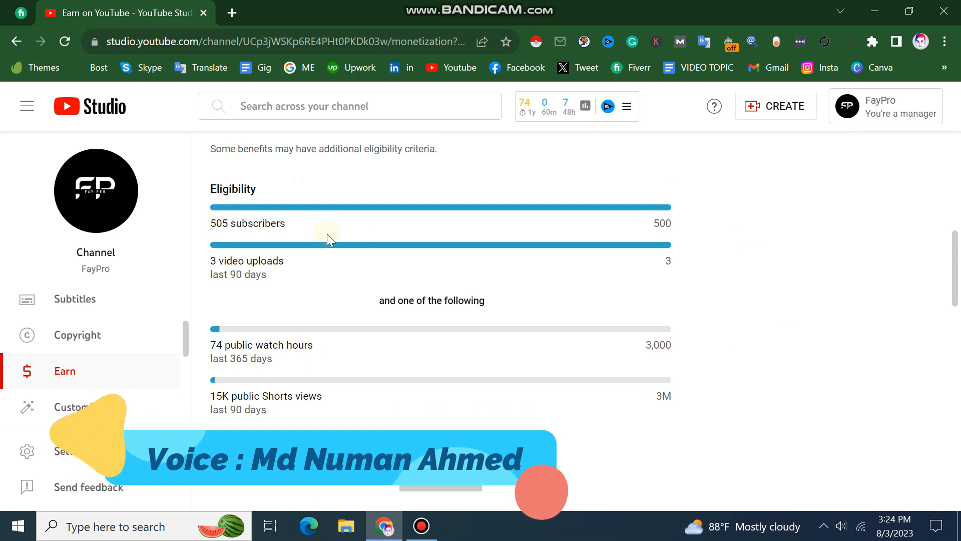
{"action": "scroll", "scroll_direction": "up", "scroll_amount": 3}
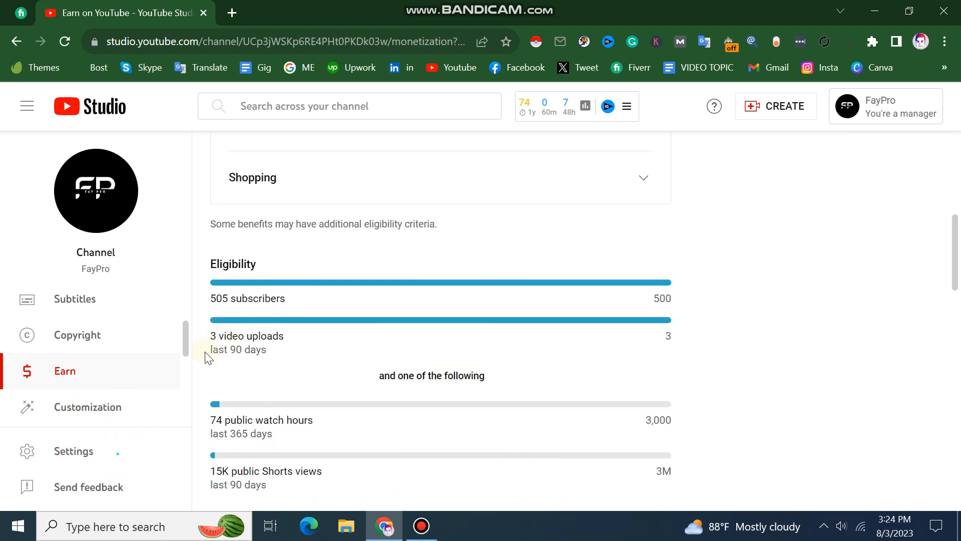
{"action": "scroll", "scroll_direction": "down", "scroll_amount": 3}
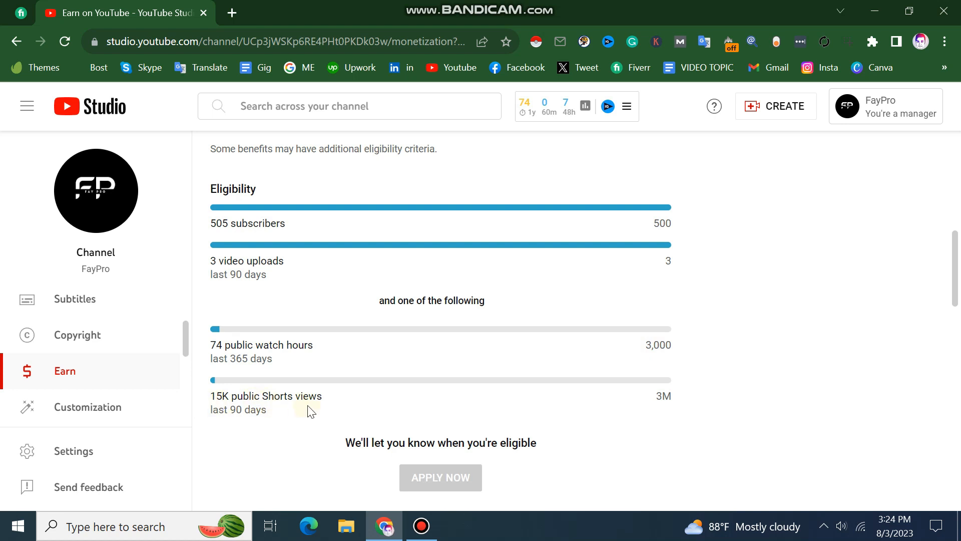
{"action": "mouse_move", "coordinate": [674, 404]}
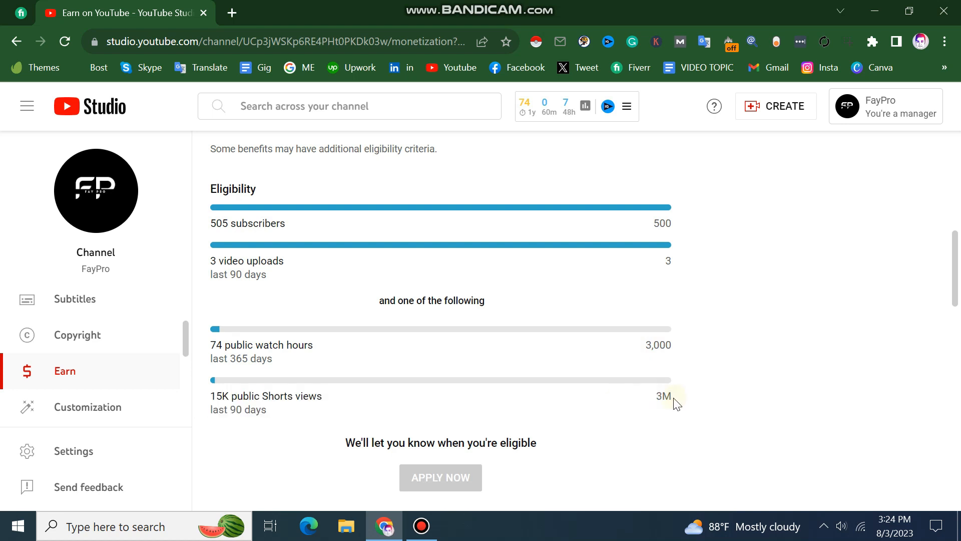
{"action": "scroll", "scroll_direction": "down", "scroll_amount": 3}
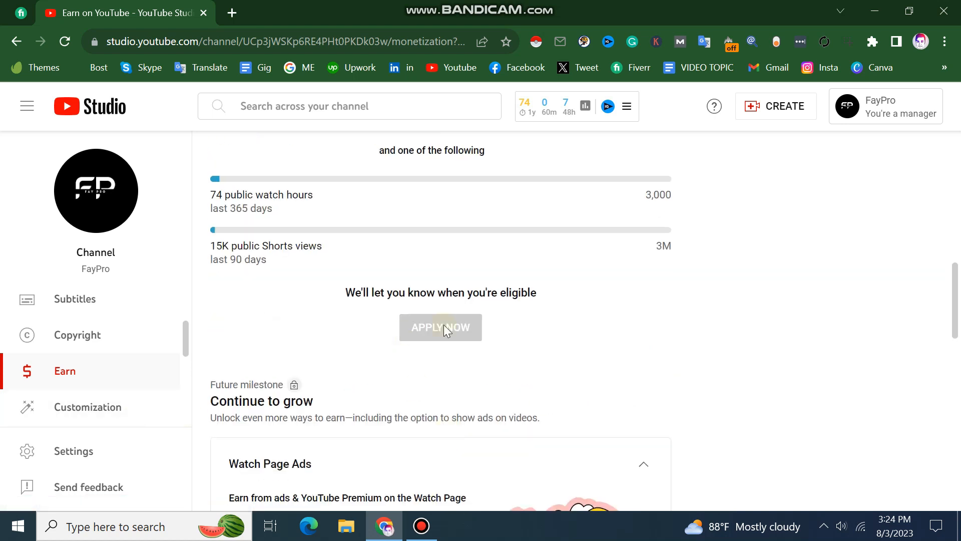
{"action": "mouse_move", "coordinate": [231, 13]}
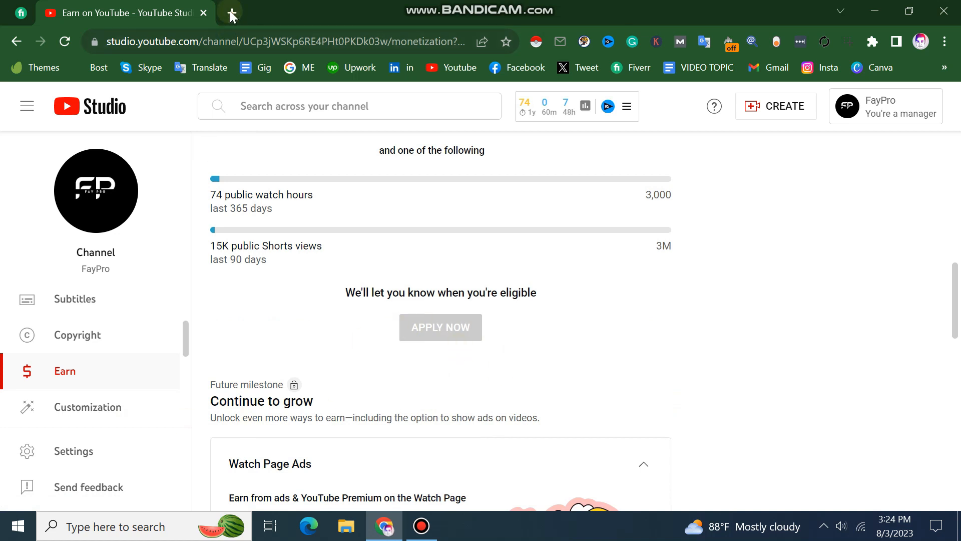
- Open a blank new Chrome tab, then minimize the browser to reveal the desktop
{"action": "left_click", "coordinate": [230, 13]}
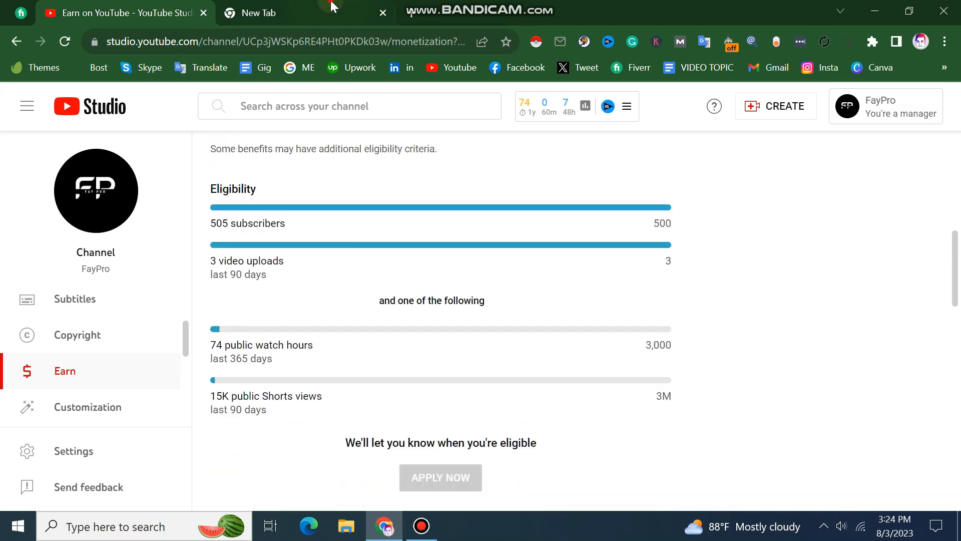
{"action": "left_click", "coordinate": [251, 12]}
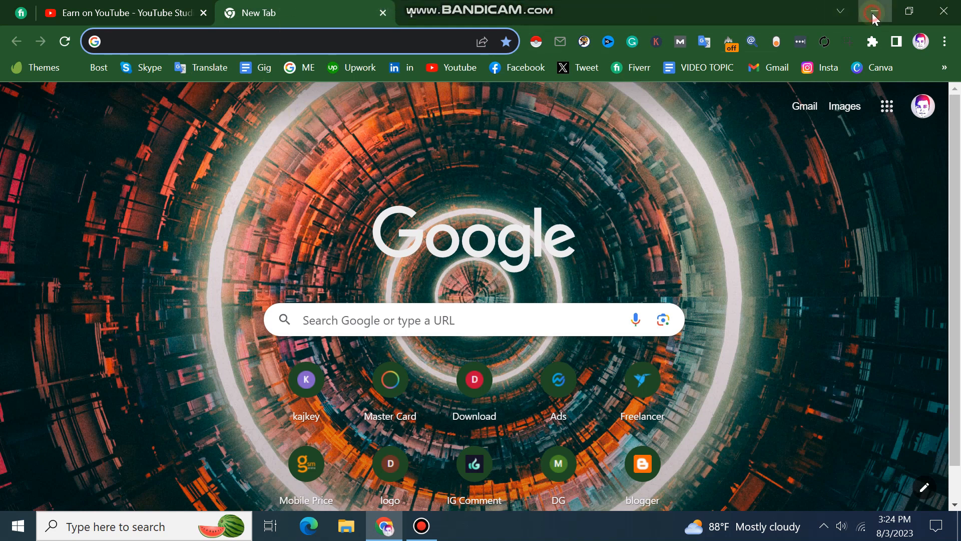
{"action": "left_click", "coordinate": [875, 11]}
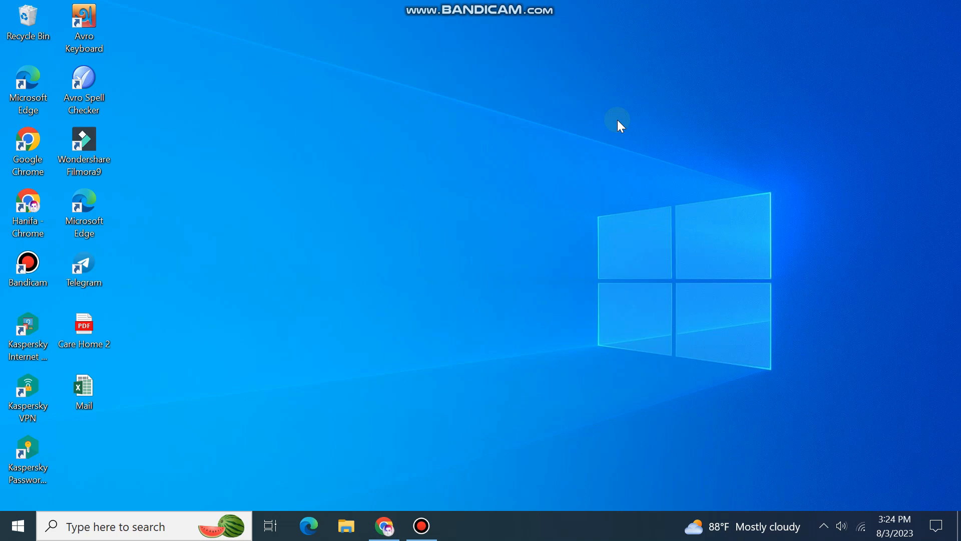
{"action": "left_click", "coordinate": [383, 525]}
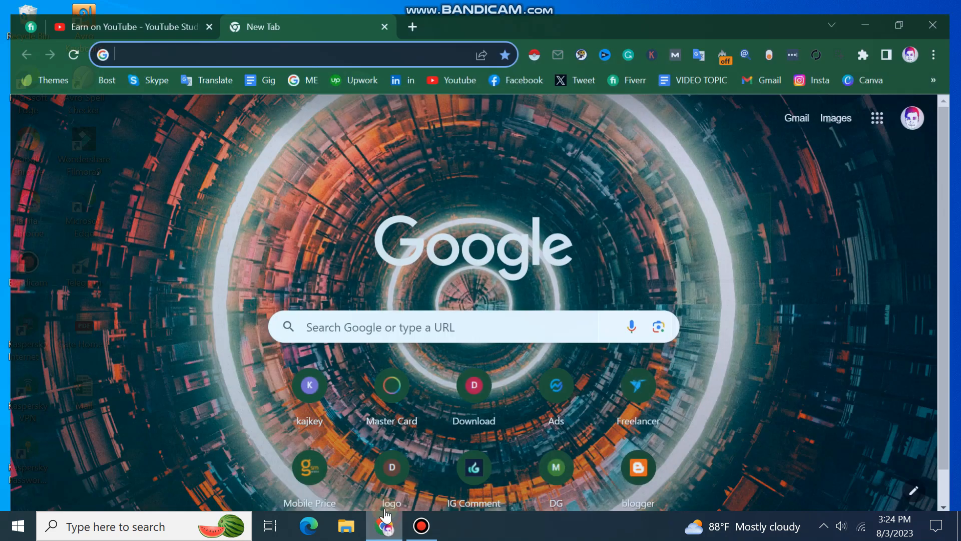
{"action": "left_click", "coordinate": [131, 26]}
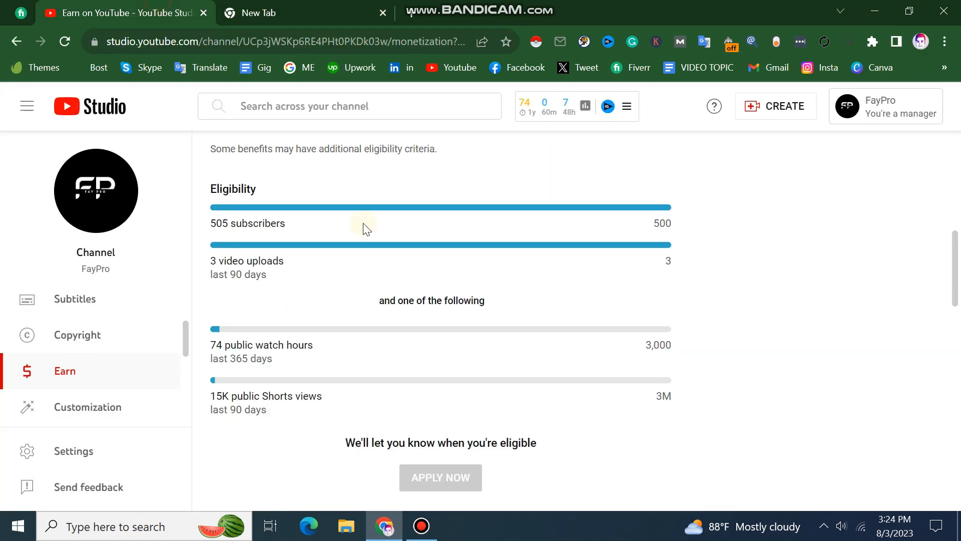
{"action": "scroll", "scroll_direction": "up", "scroll_amount": 3}
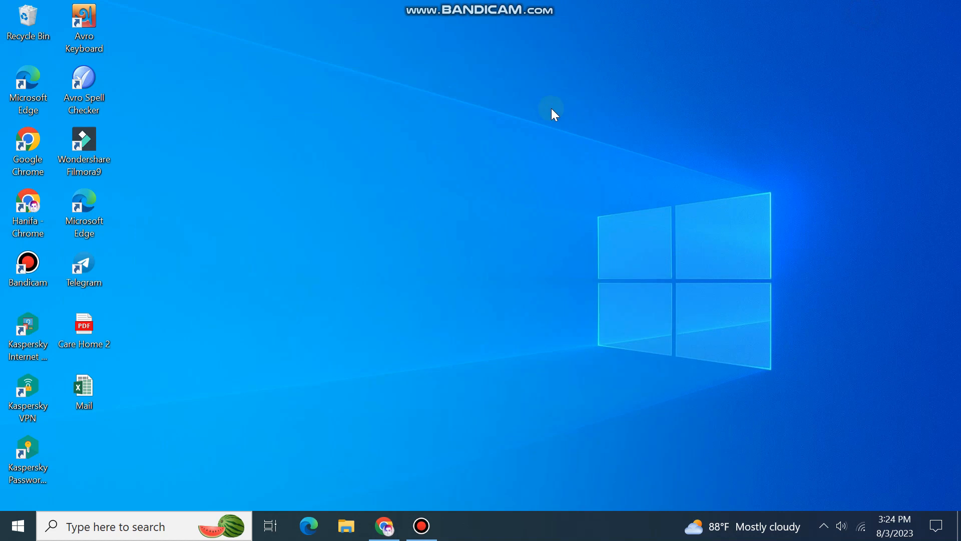
{"action": "mouse_move", "coordinate": [420, 525]}
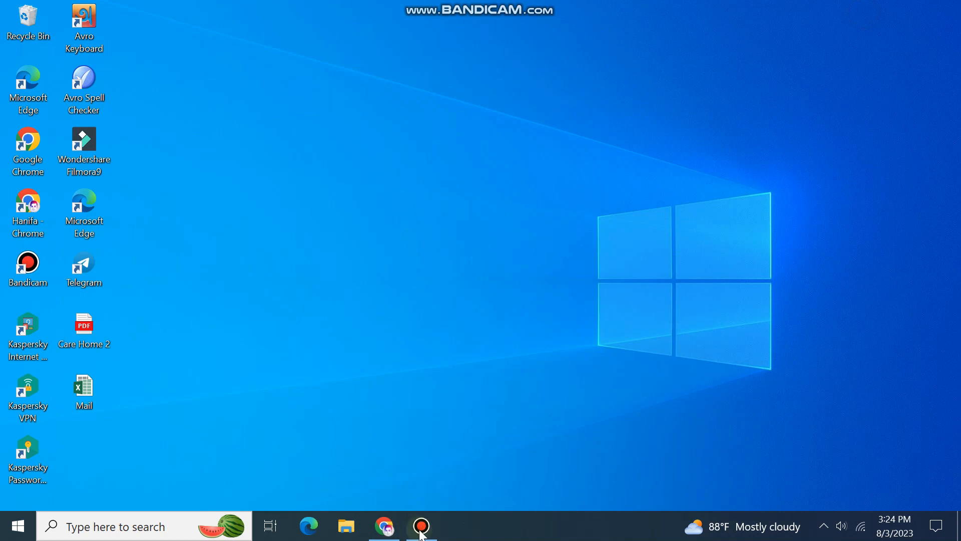
{"action": "mouse_move", "coordinate": [664, 90]}
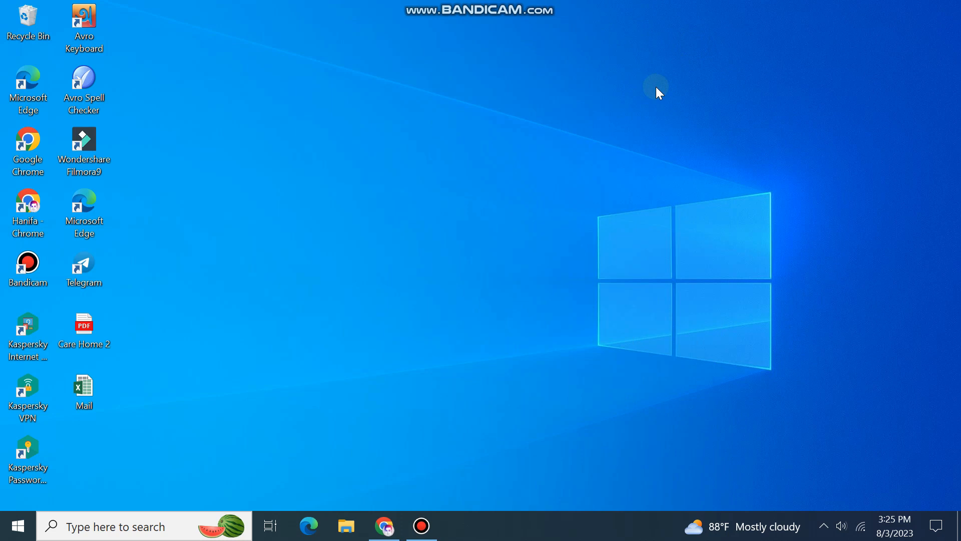
{"action": "mouse_move", "coordinate": [564, 7]}
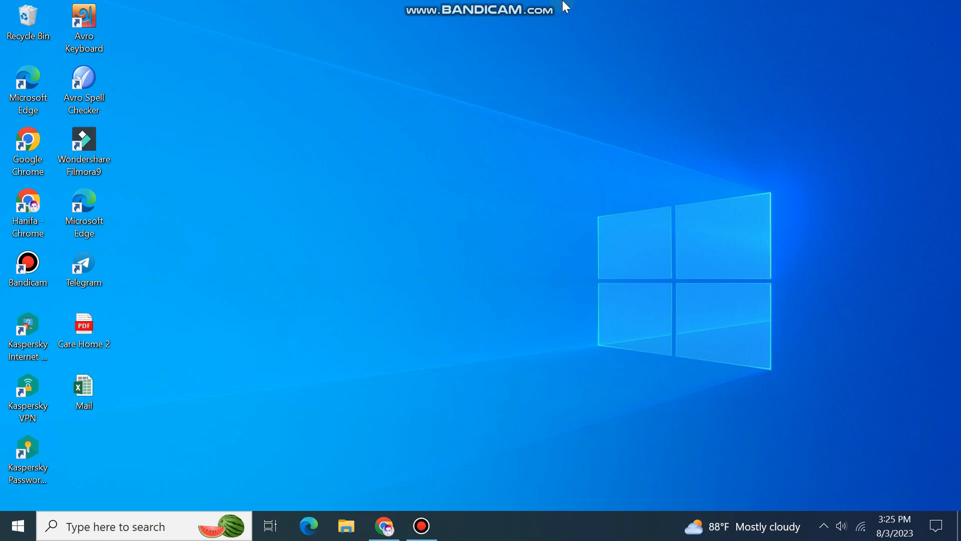
{"action": "mouse_move", "coordinate": [433, 417]}
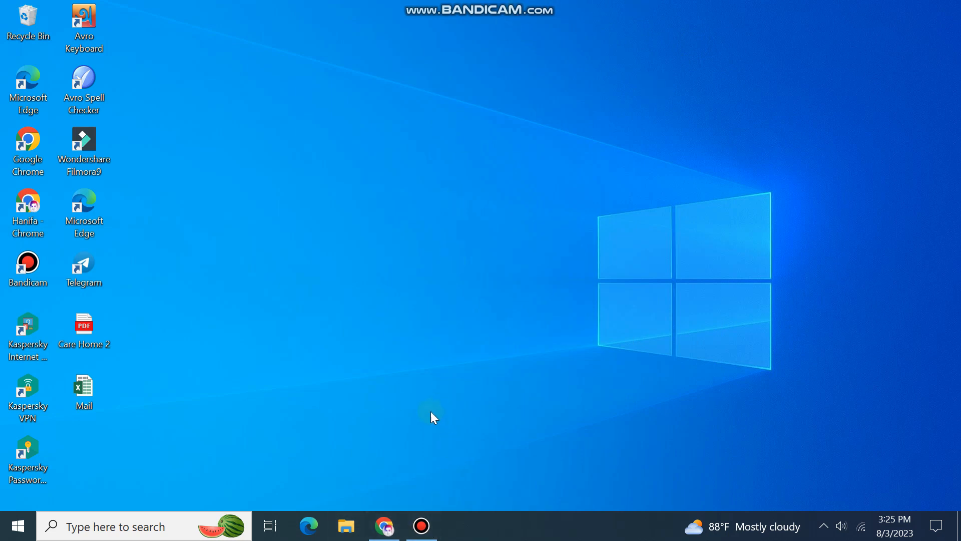